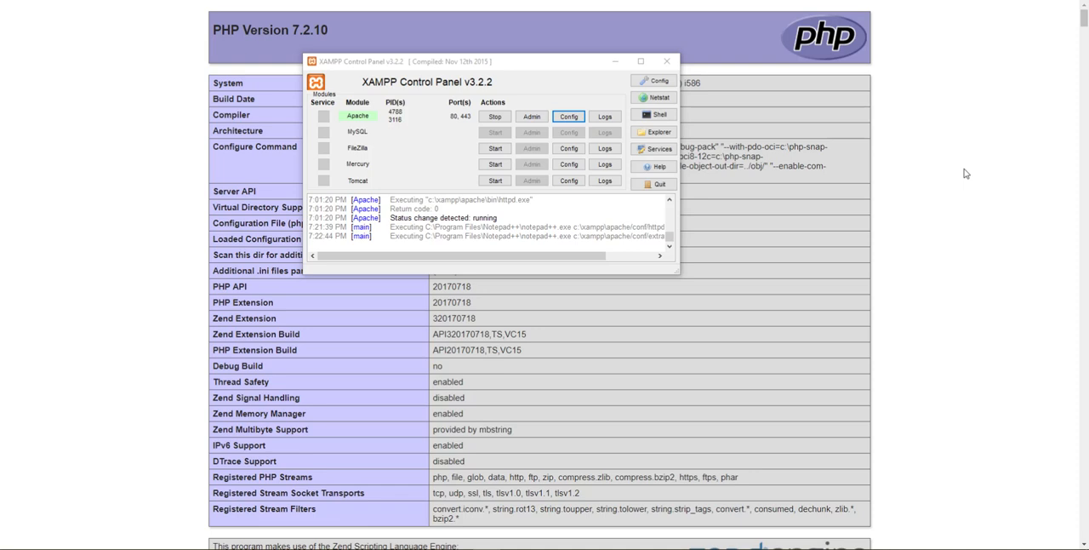
mouse_move(494, 88)
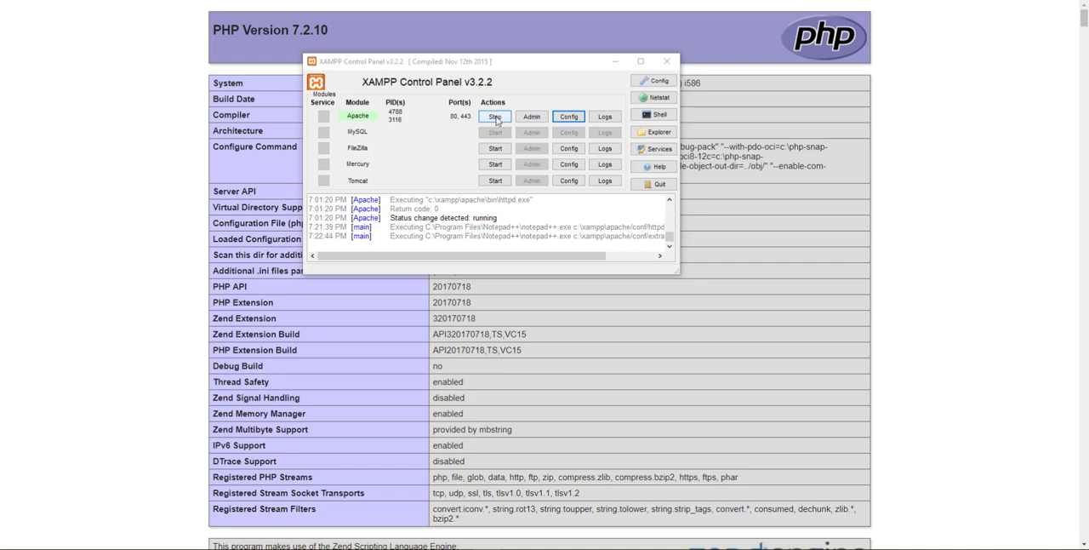
Stop the Apache server from its row in XAMPP Control Panel.
click(498, 116)
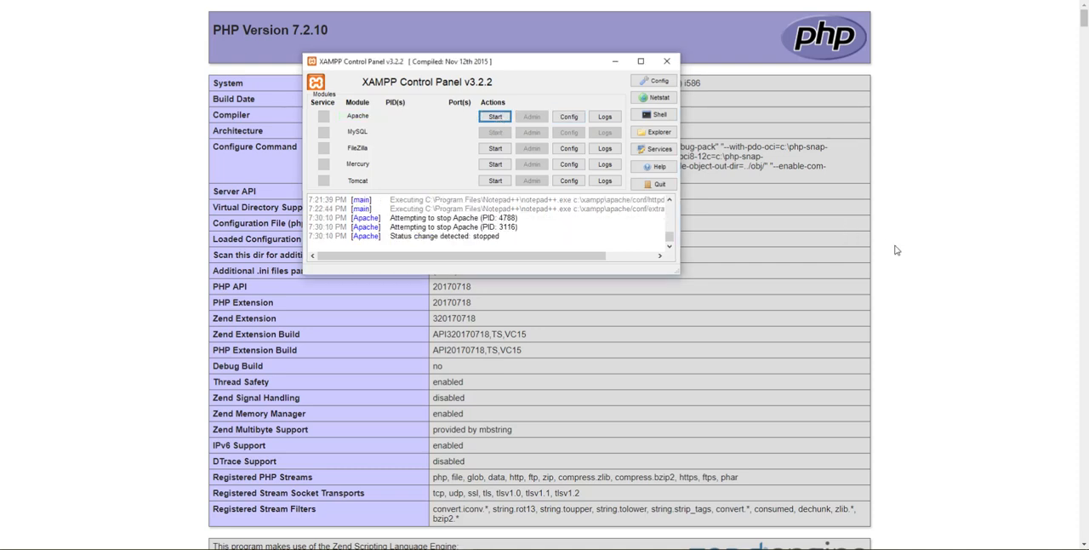
Bring the browser's PHP Version 7.2.10 phpinfo page to the front.
click(669, 64)
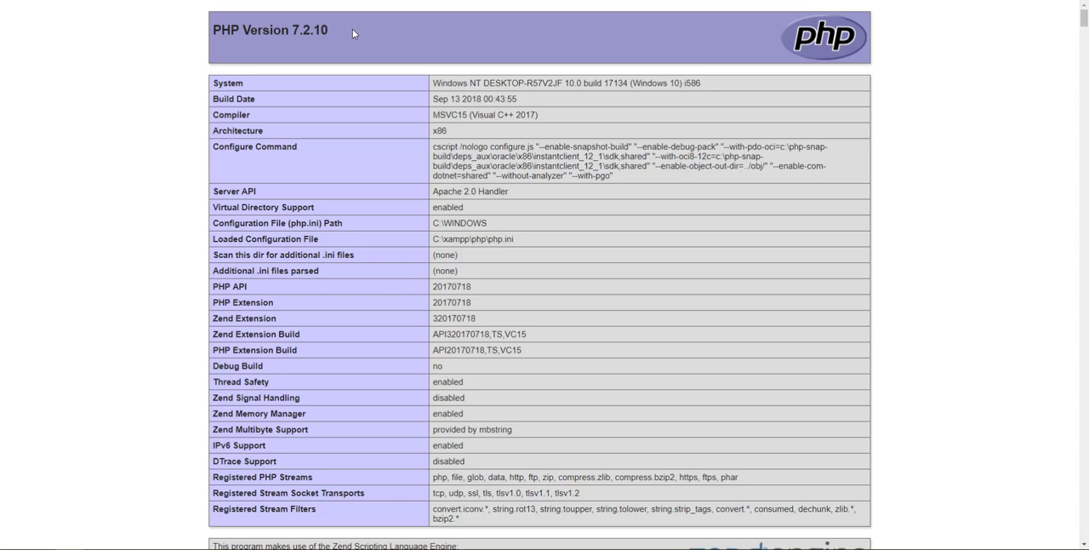
double_click(289, 31)
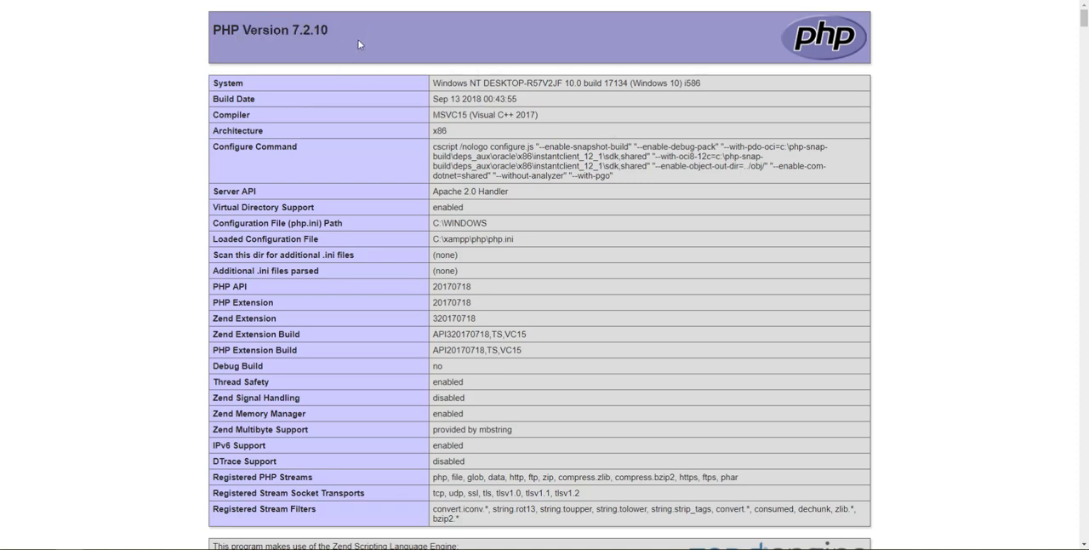
mouse_move(429, 40)
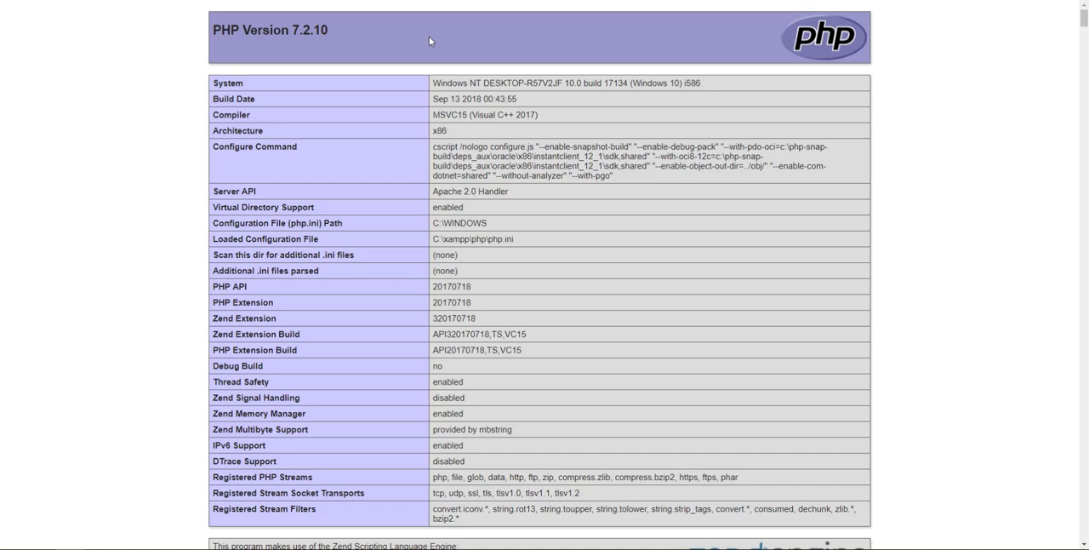
mouse_move(436, 28)
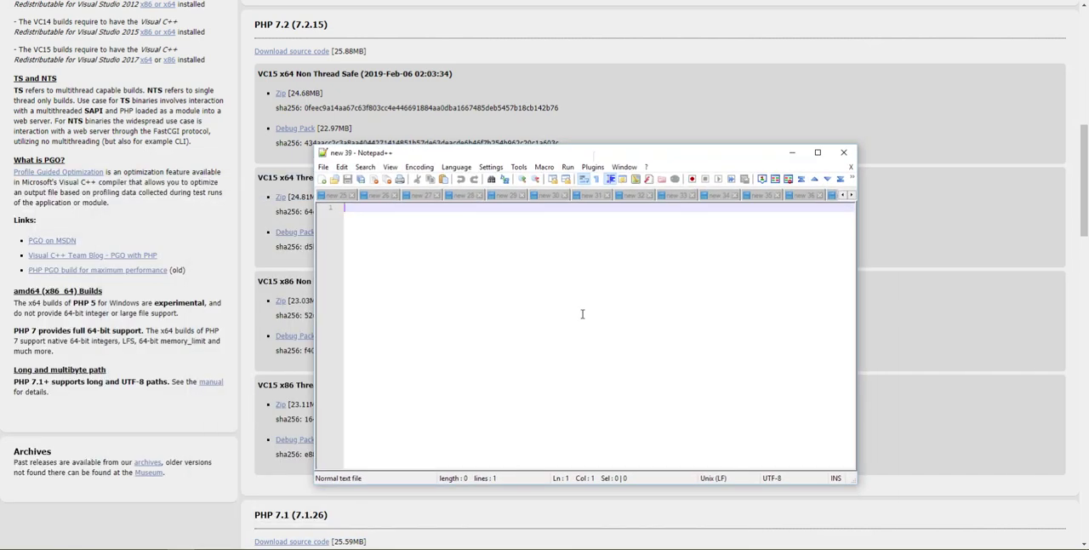
Note 'windows.php.net/download' in Notepad++, then minimize it to reveal the downloads page.
text(window)
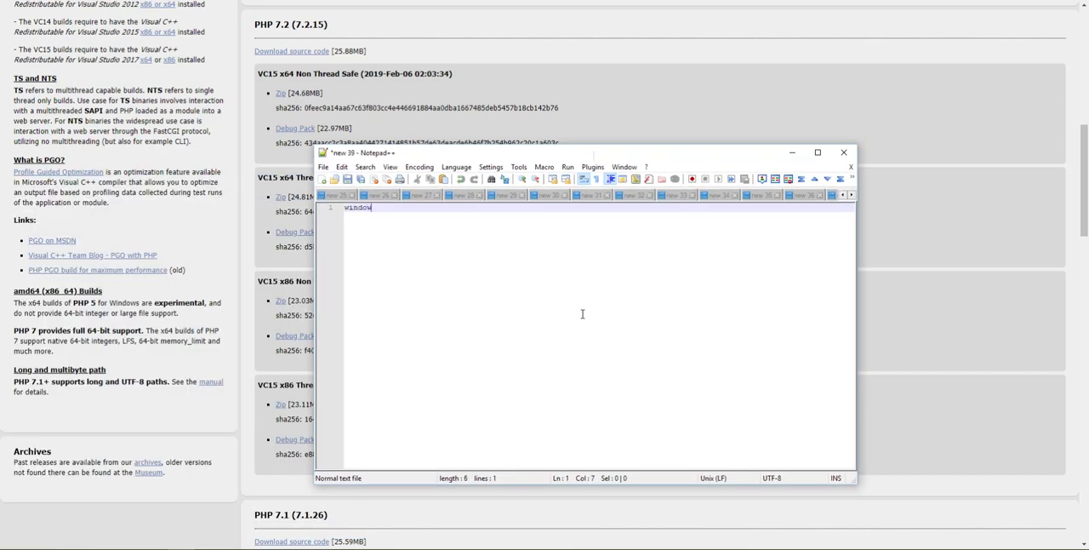
text(s.php.net)
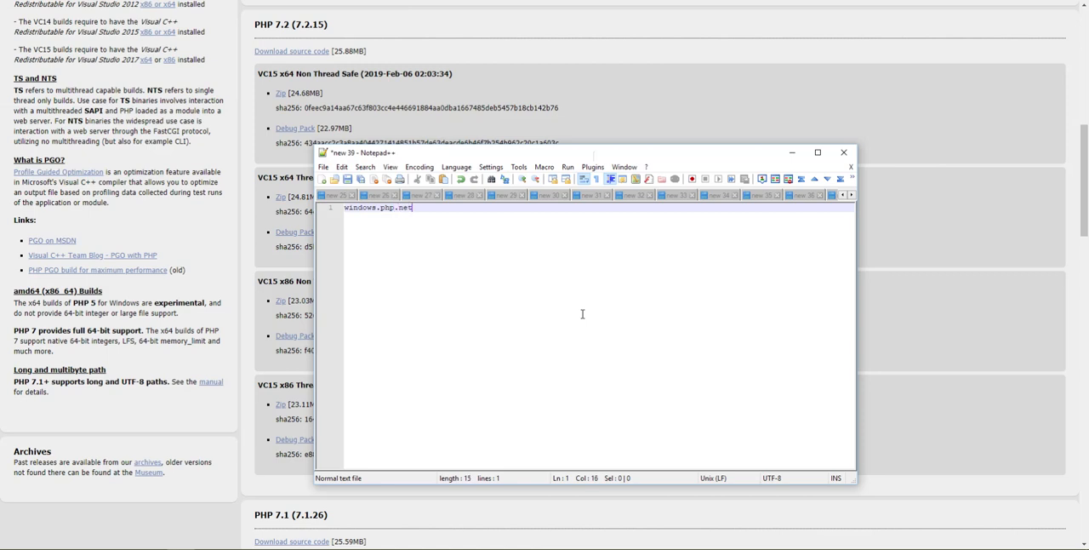
text(/download)
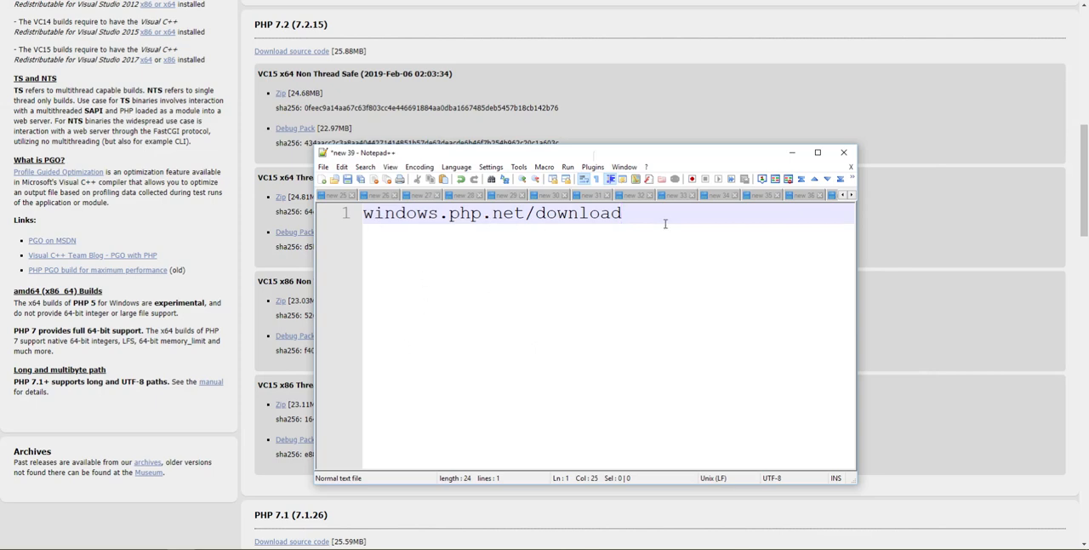
click(841, 152)
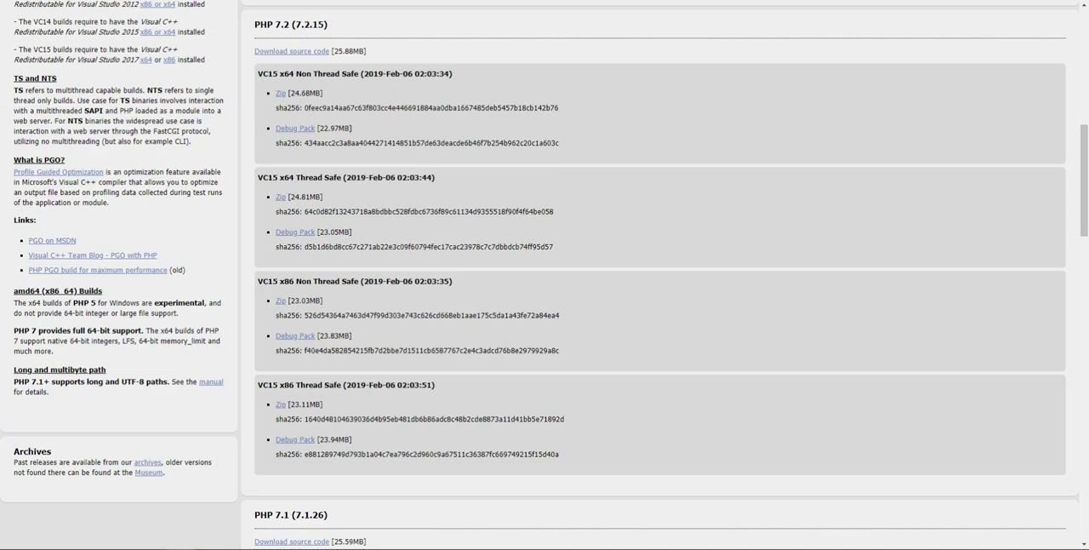
mouse_move(400, 41)
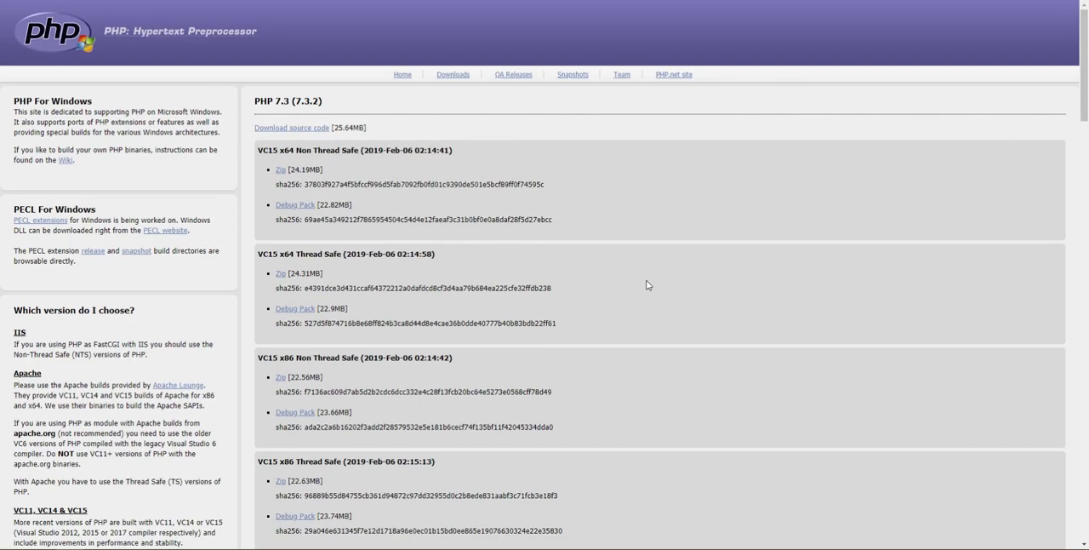
Confirm the installed build is x86 via phpinfo, then download PHP 7.2.15 VC15 x86 Thread Safe zip.
scroll(down, 3)
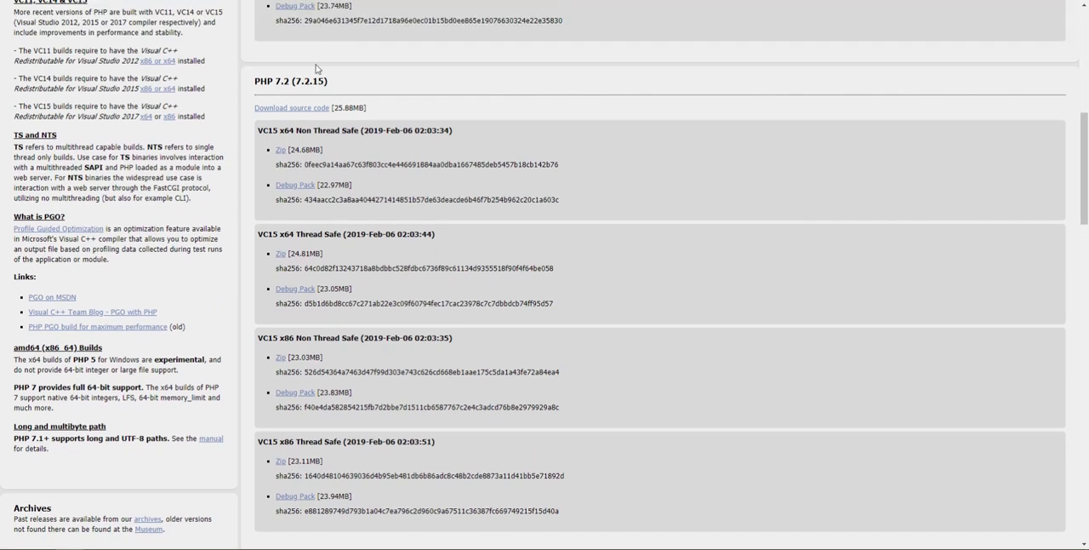
double_click(322, 83)
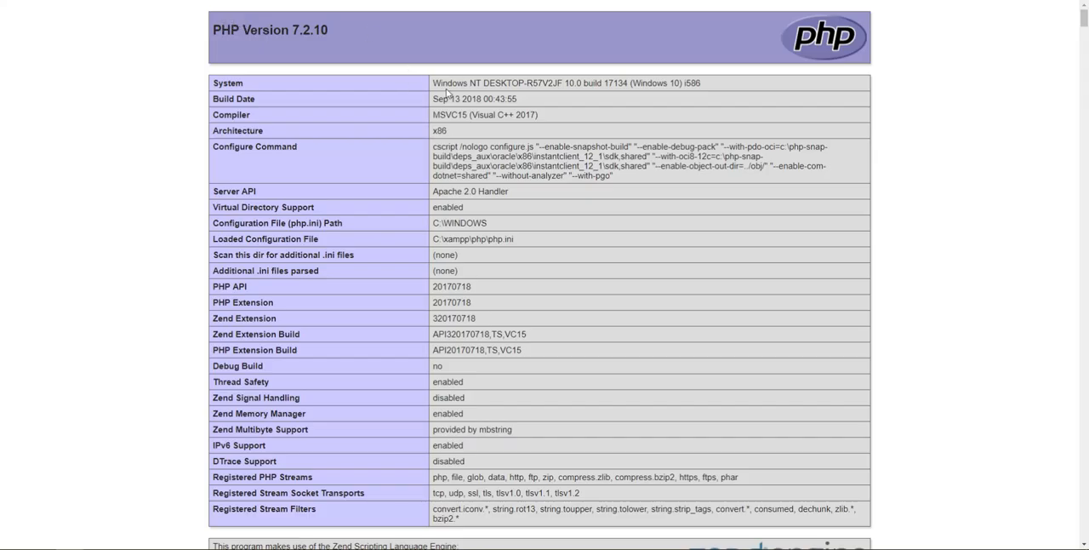
double_click(440, 130)
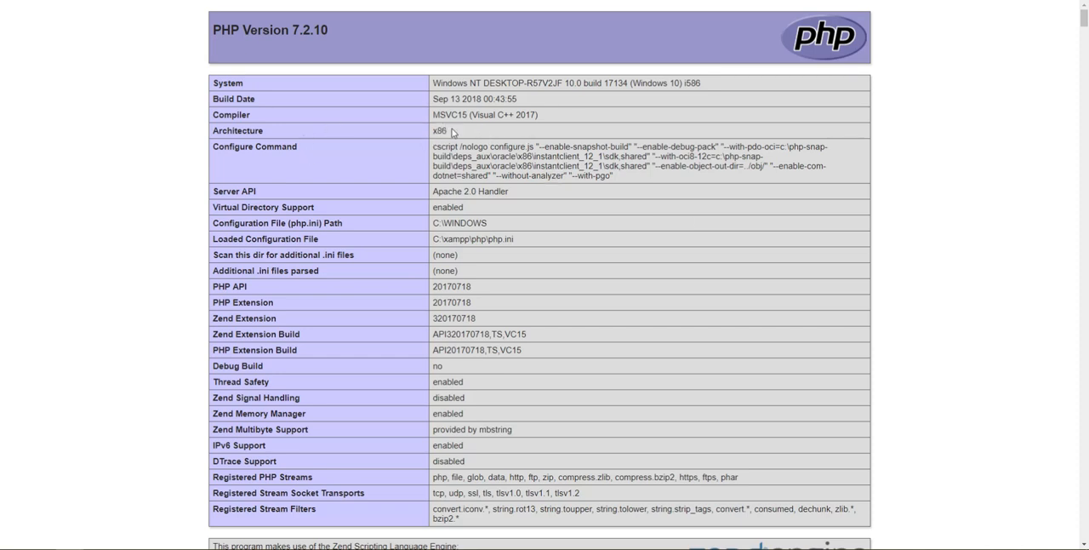
double_click(440, 130)
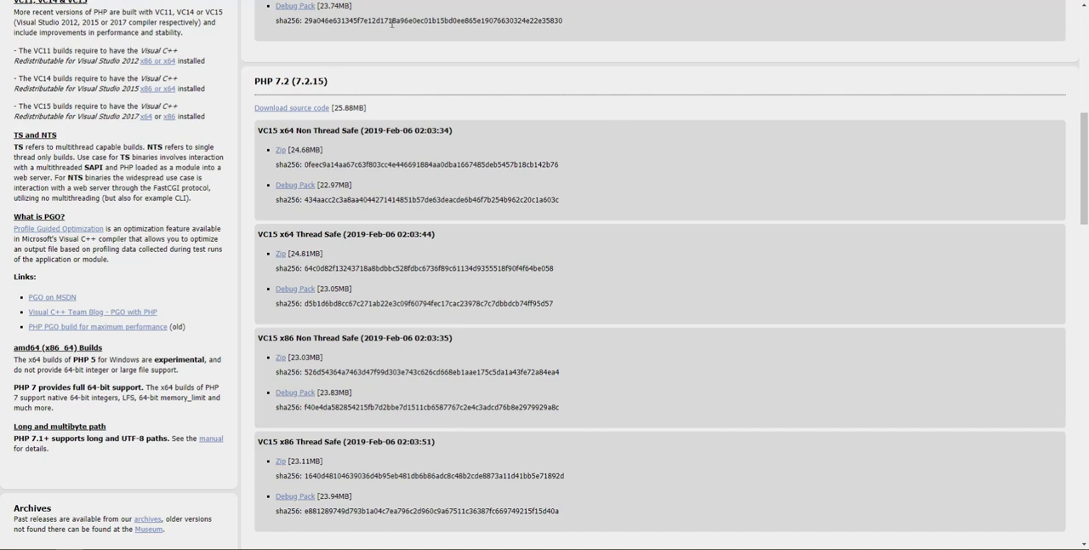
mouse_move(323, 394)
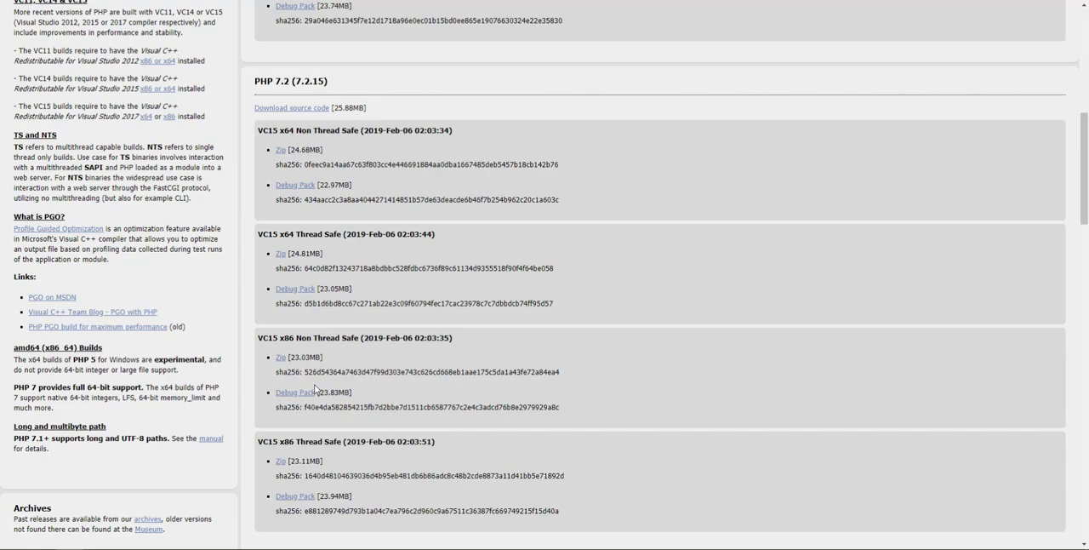
double_click(298, 443)
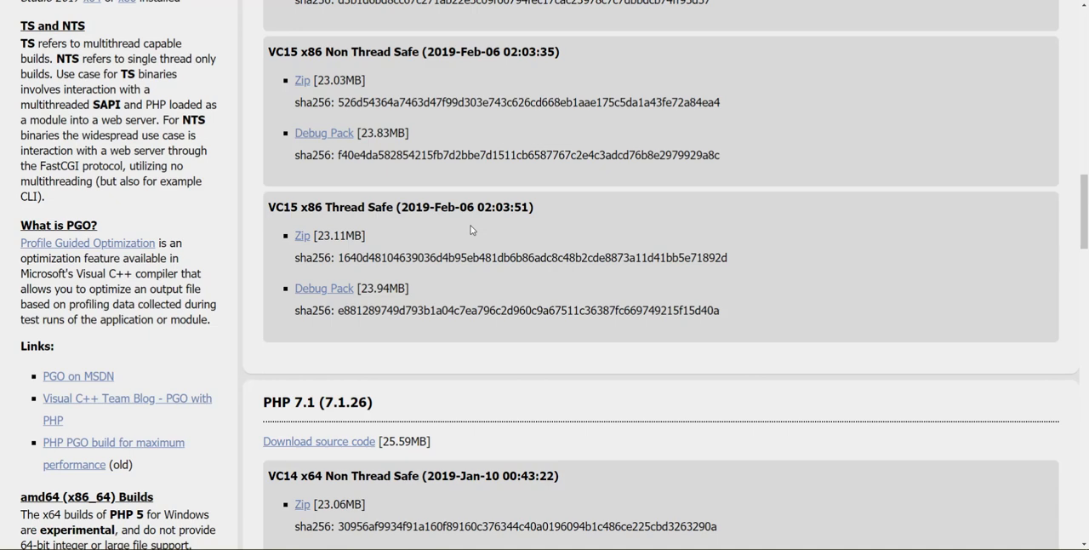
mouse_move(292, 220)
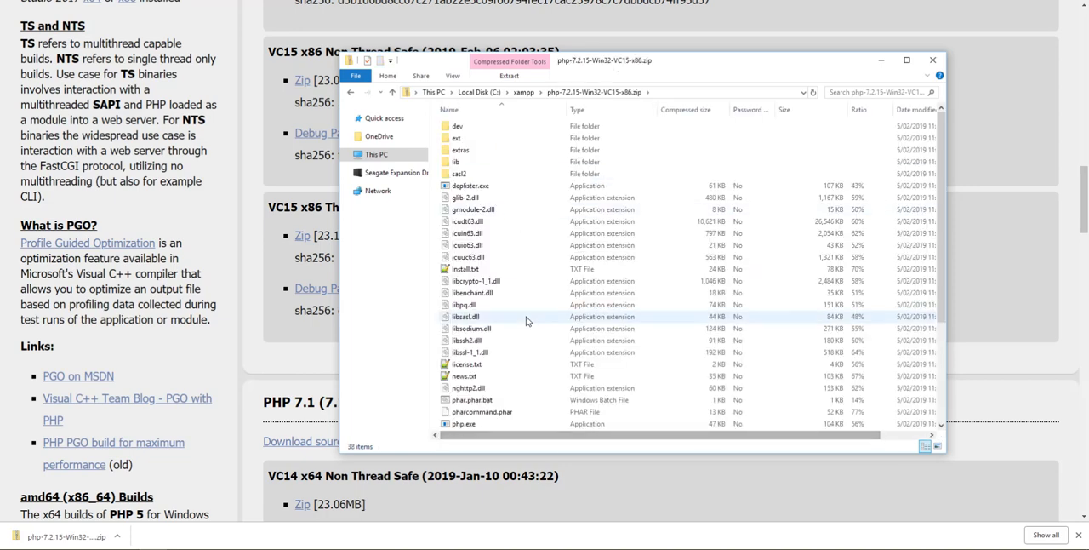
Extract php-7.2.15-Win32-VC15-x86.zip inside the xampp folder.
click(528, 92)
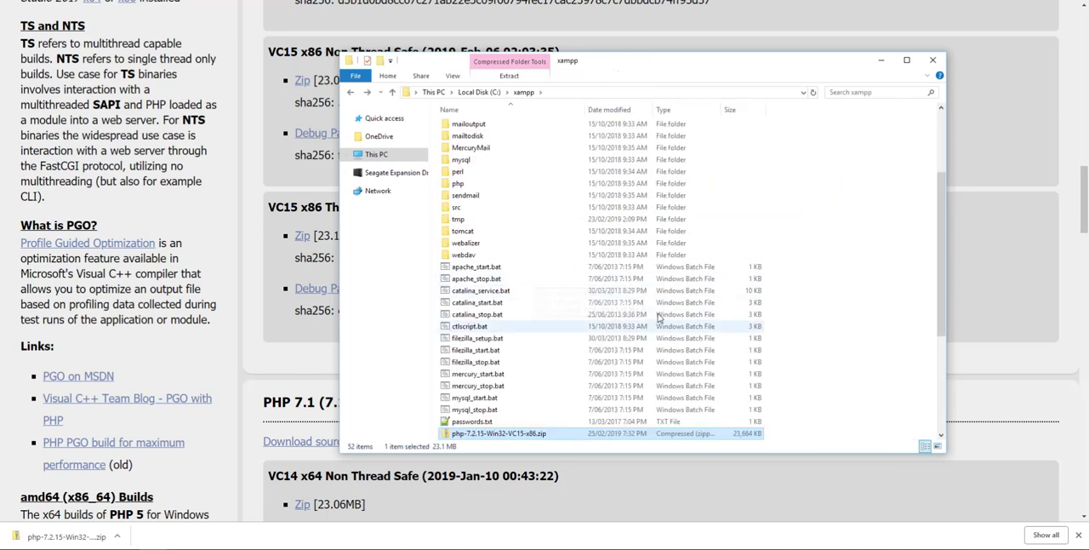
mouse_move(458, 182)
text(-7.2.10)
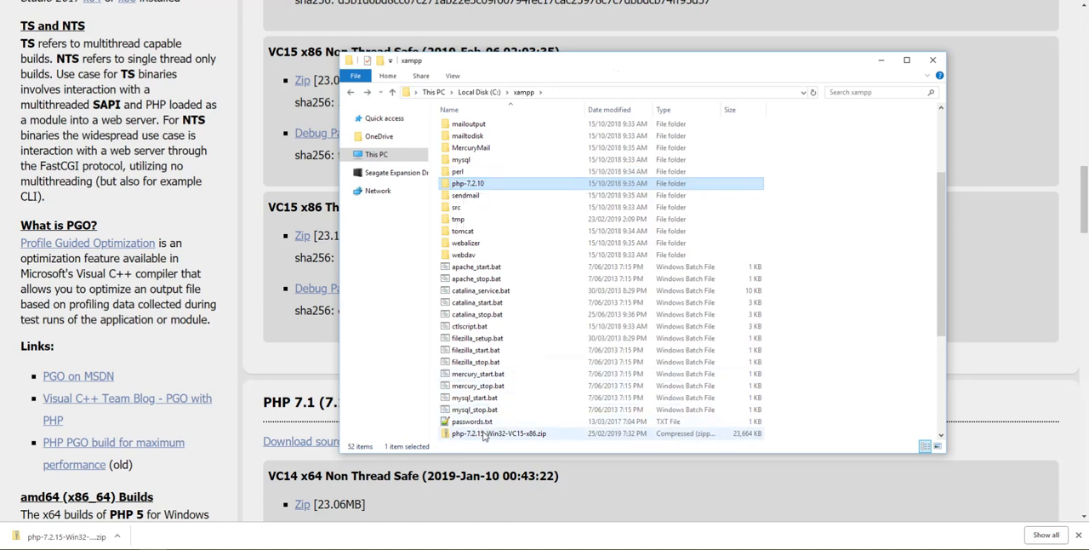
right_click(489, 434)
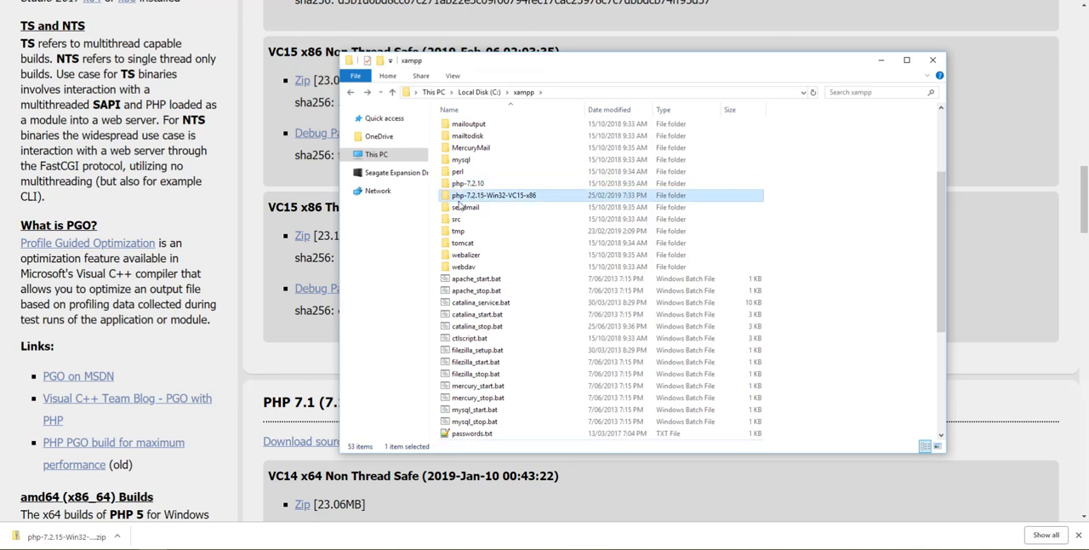
click(485, 195)
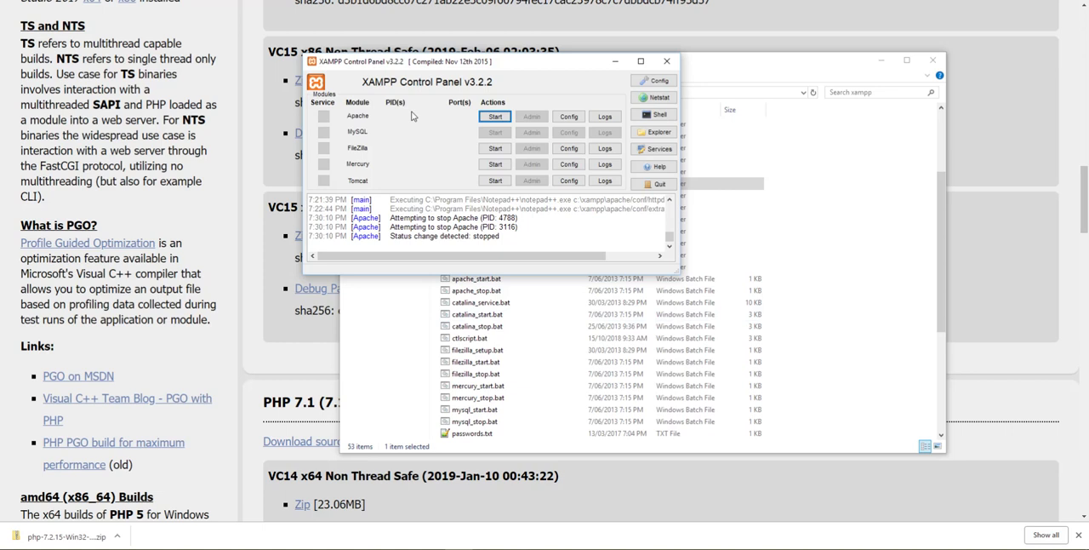
Open Apache (httpd-xampp.conf) from Apache's Config menu in Notepad++.
click(567, 116)
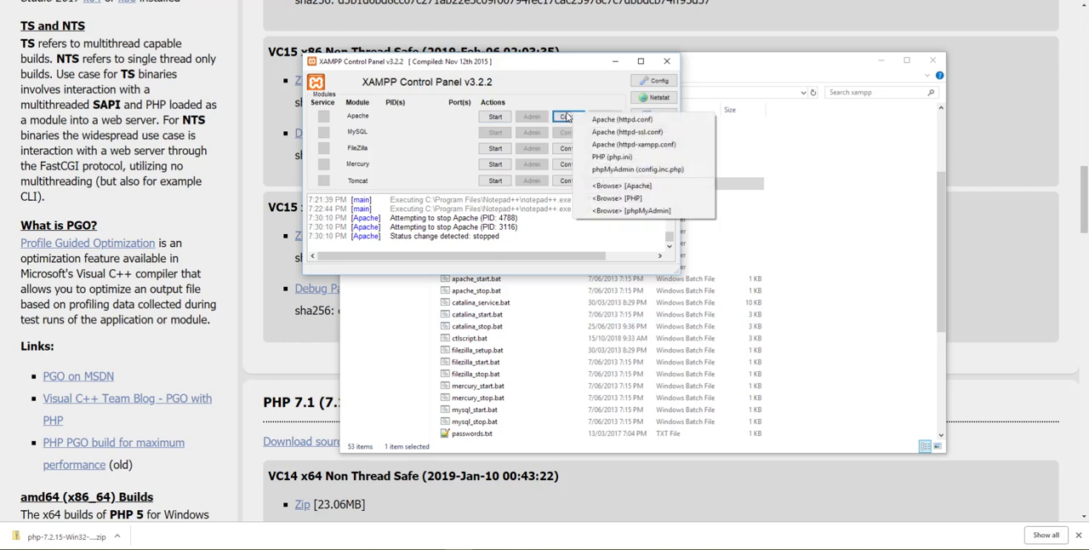
mouse_move(674, 149)
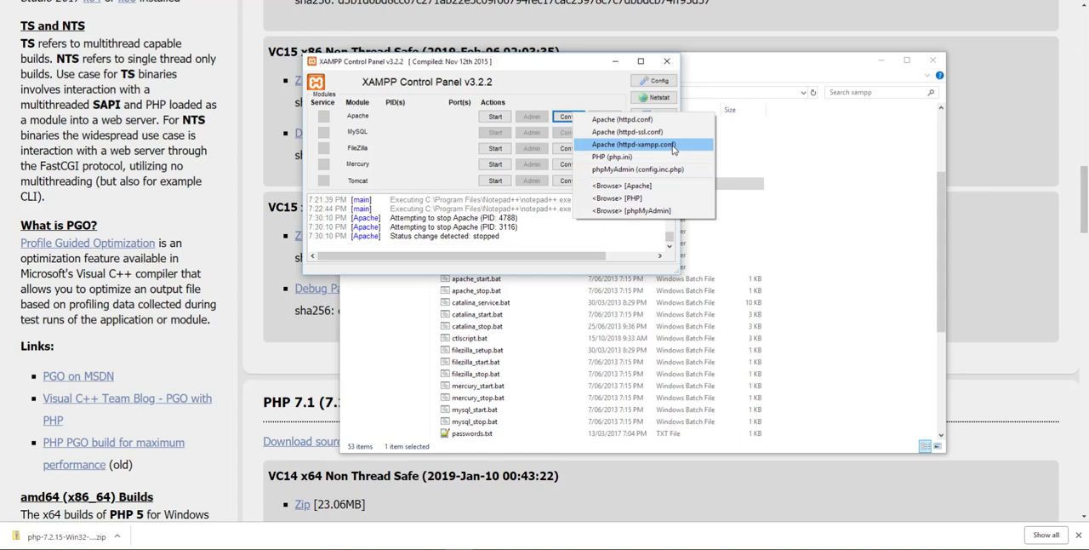
click(647, 144)
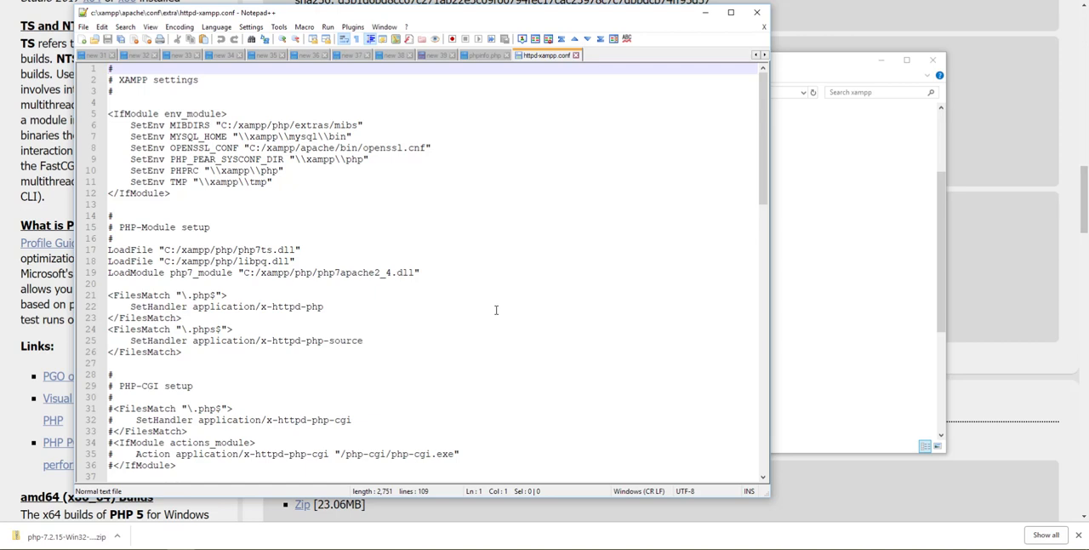
click(259, 249)
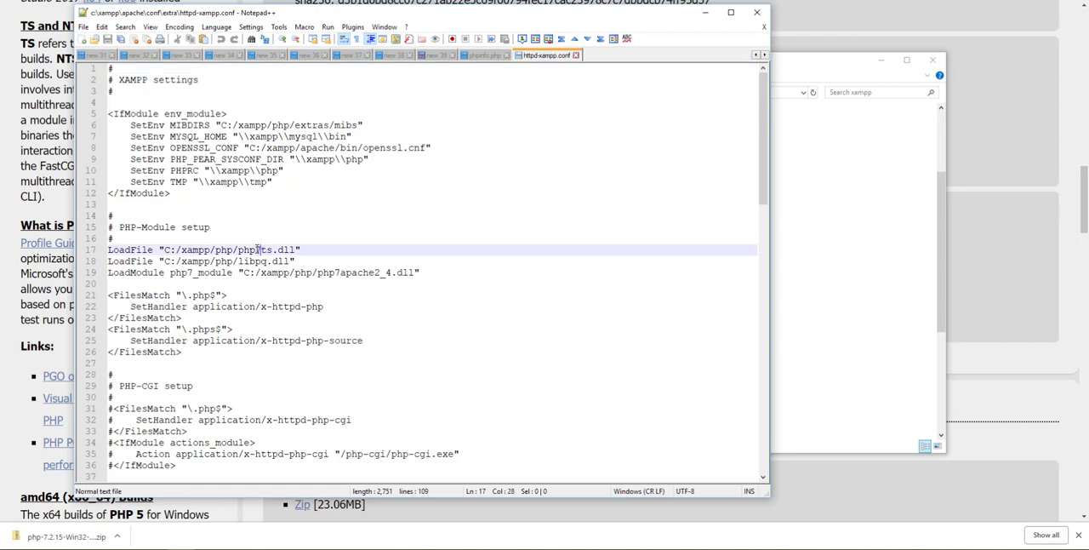
double_click(251, 249)
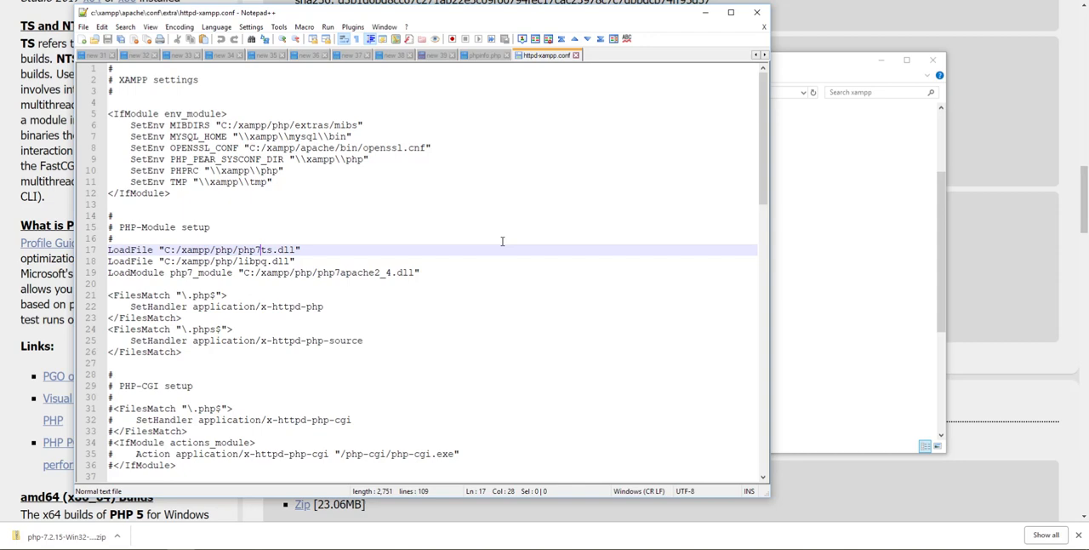
scroll(down, 3)
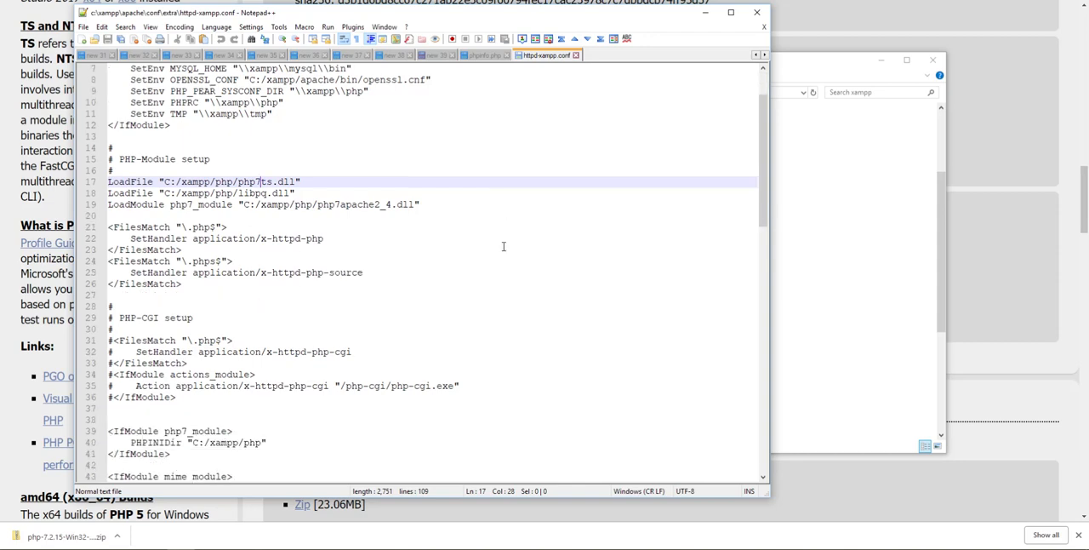
scroll(down, 3)
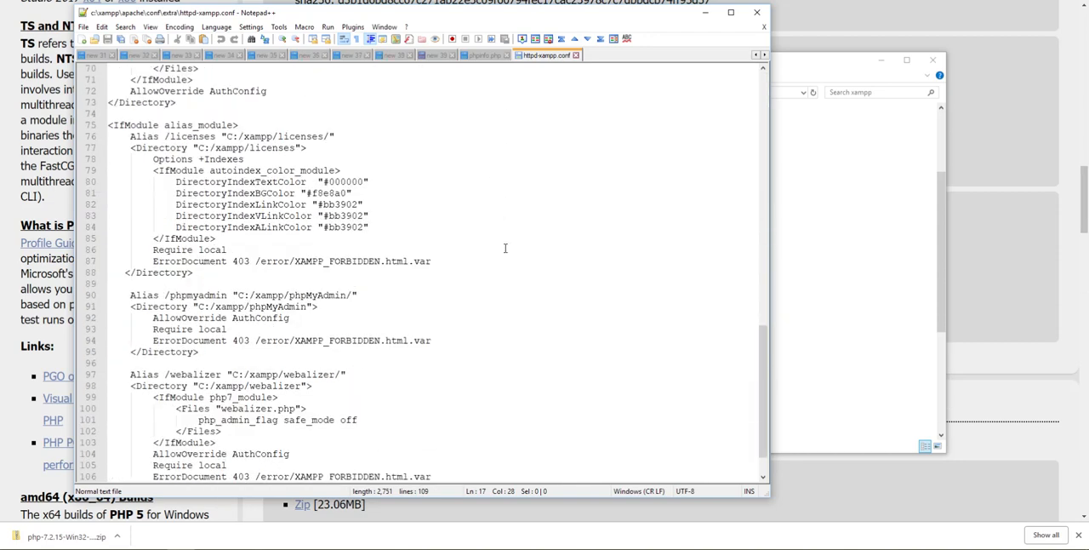
scroll(up, 3)
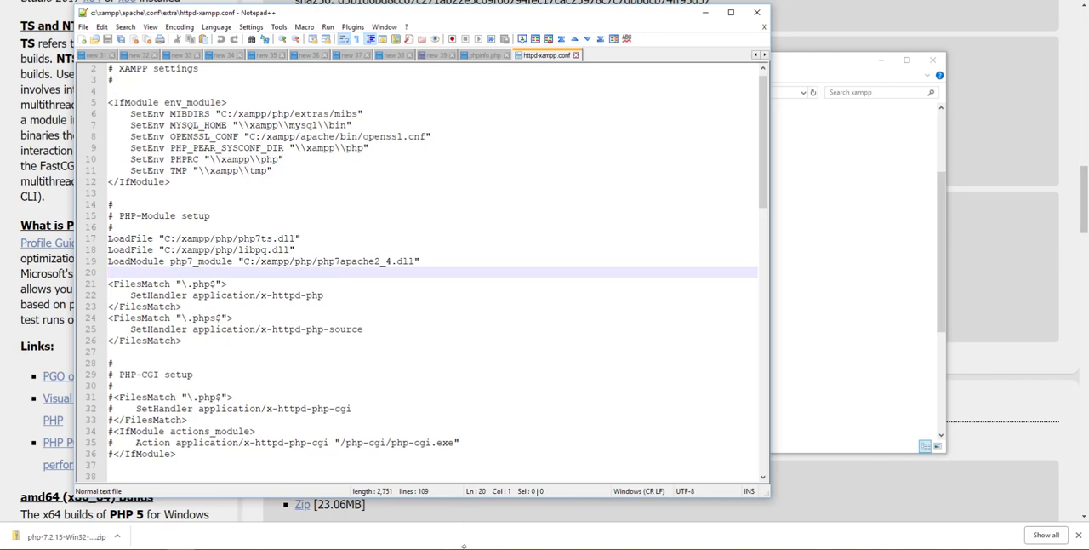
Start Apache again so phpinfo reports PHP Version 7.2.15.
click(494, 117)
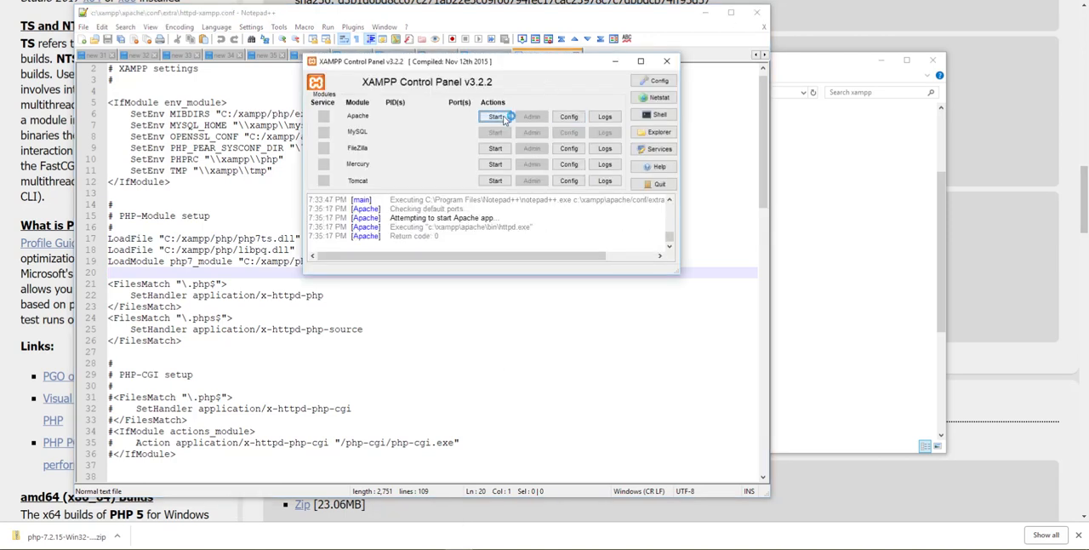
click(495, 117)
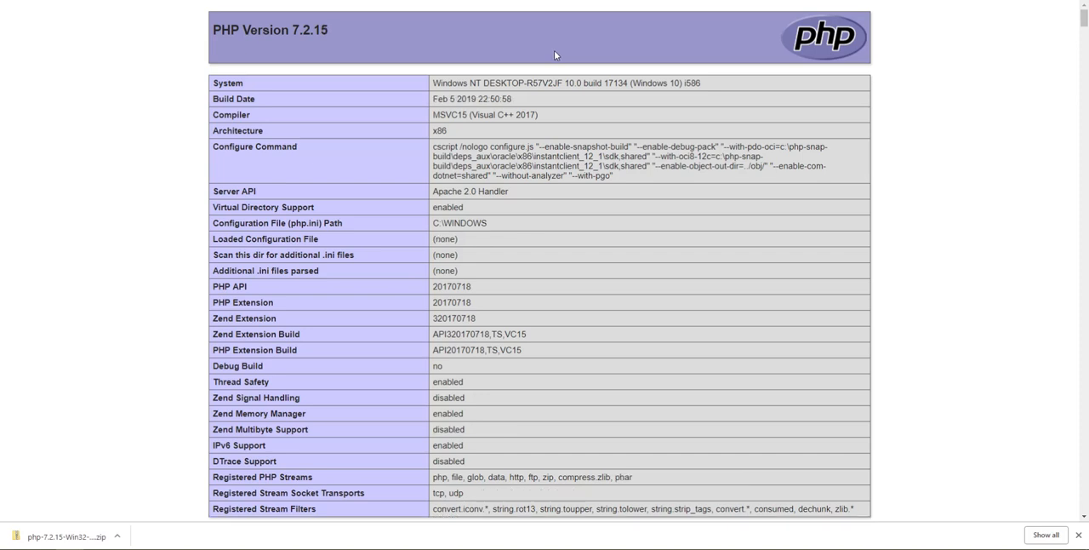
double_click(311, 31)
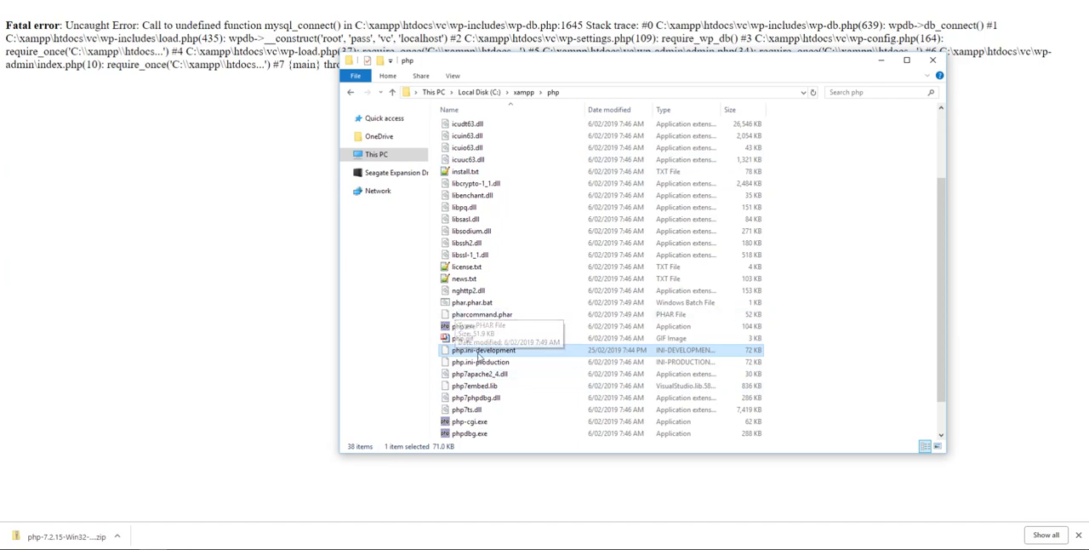
mouse_move(498, 350)
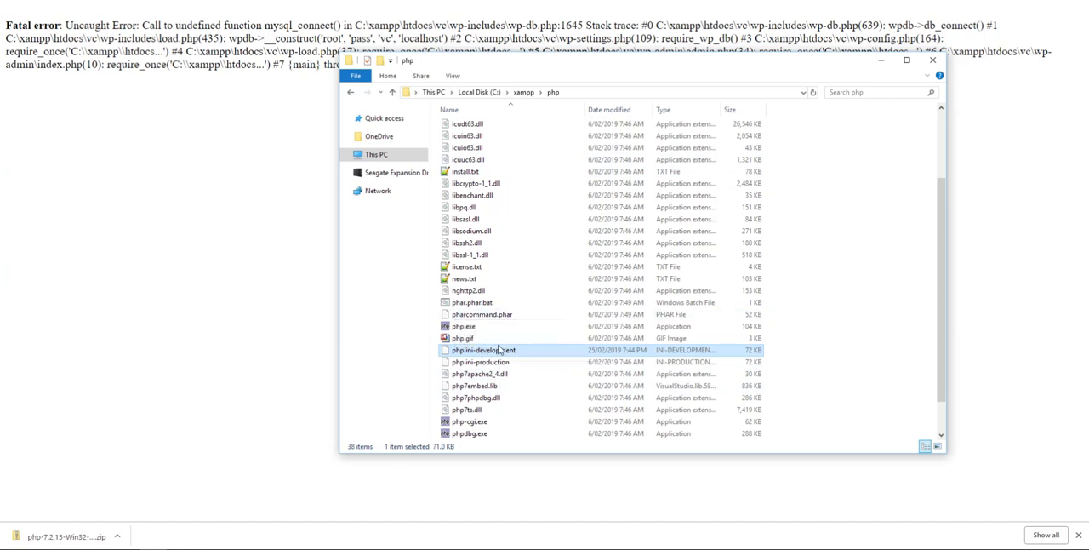
Rename php.ini-development to php.ini, accepting the extension warning, then stop Apache.
click(482, 350)
text(php.ini)
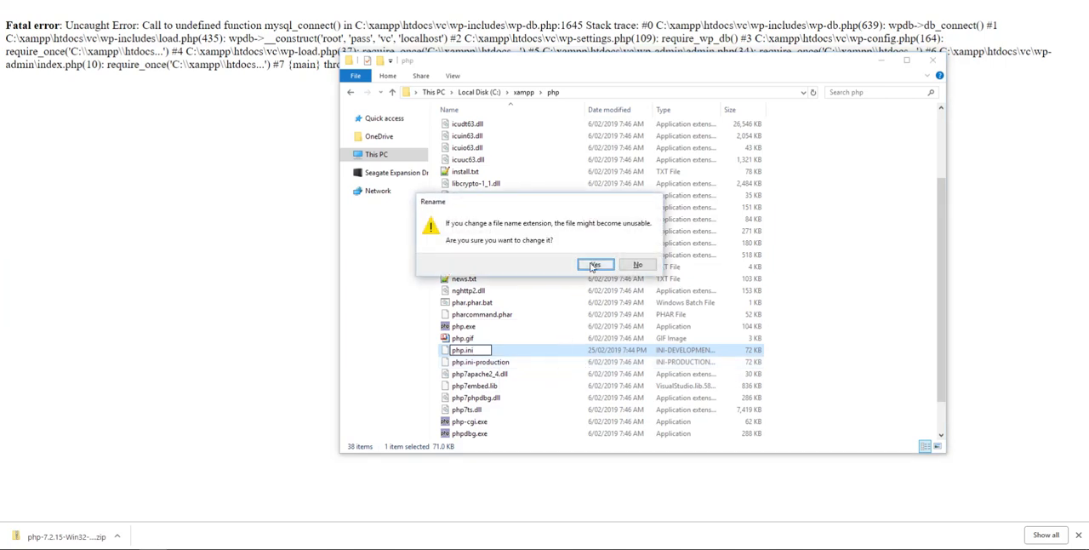
click(596, 264)
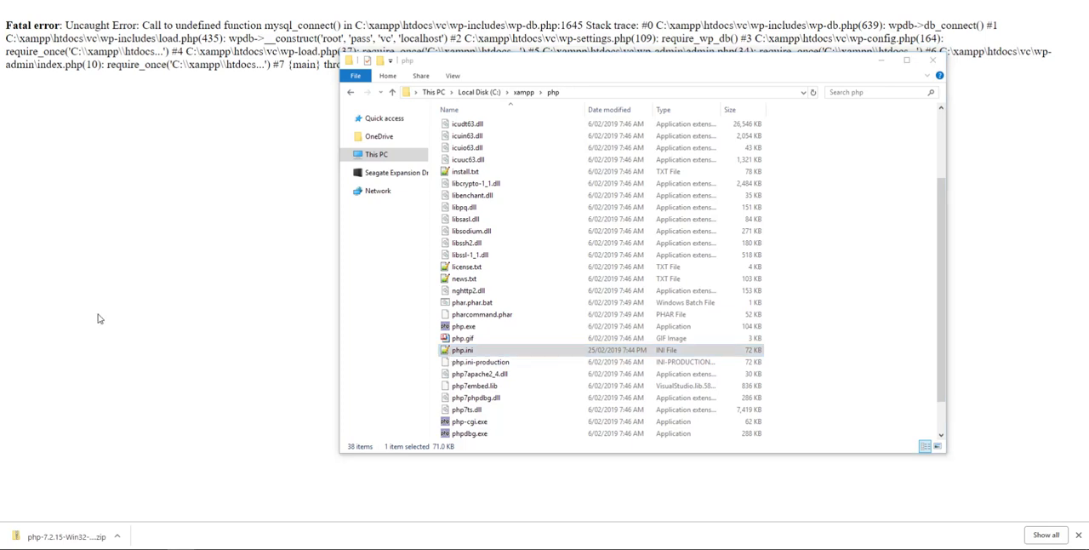
double_click(462, 350)
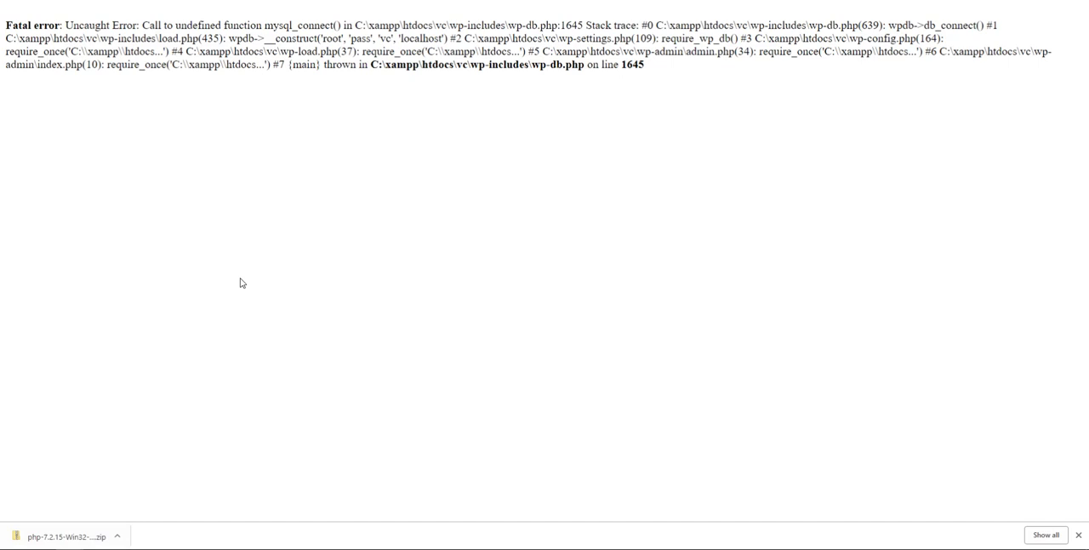
mouse_move(458, 310)
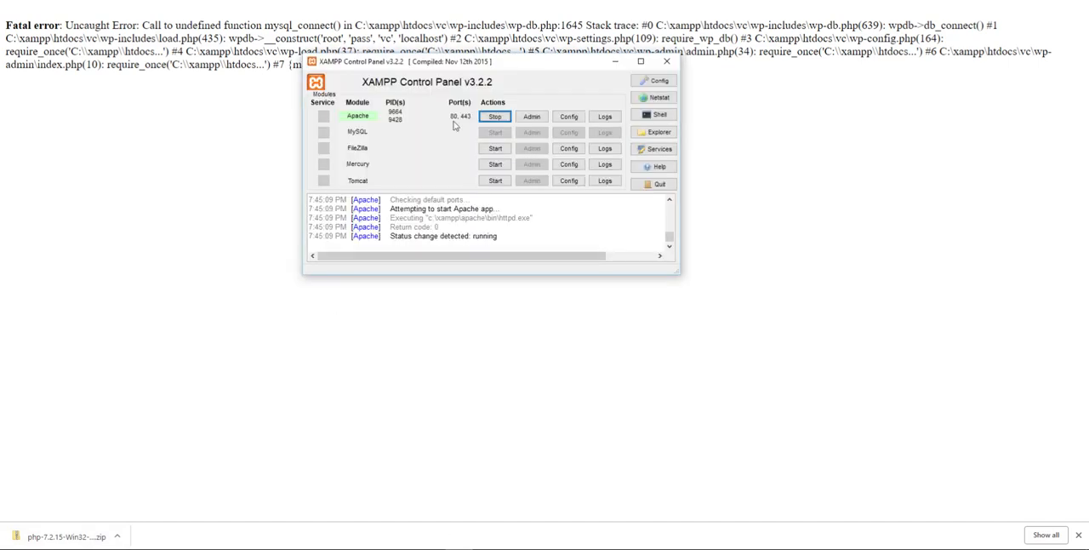
click(495, 115)
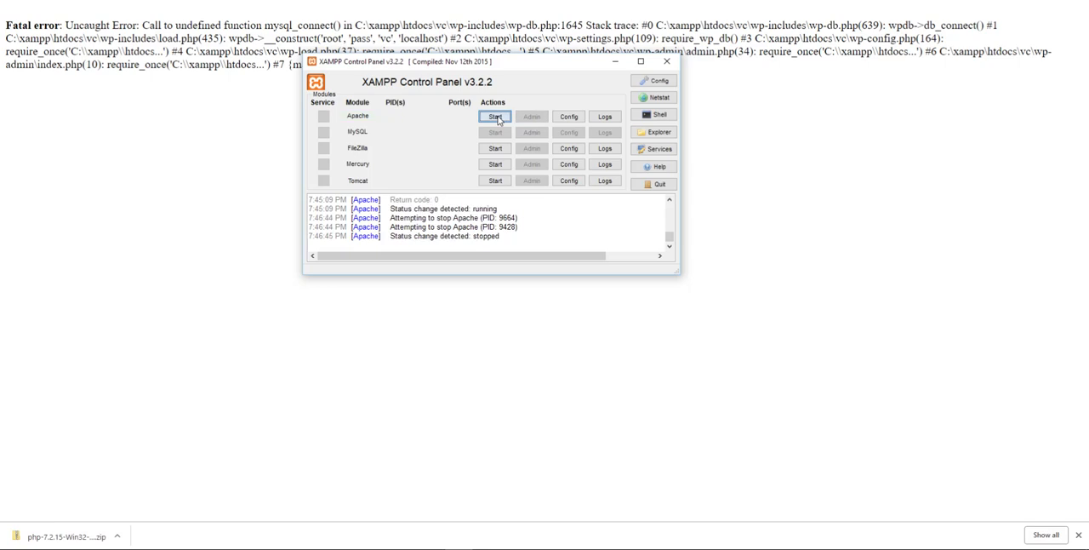